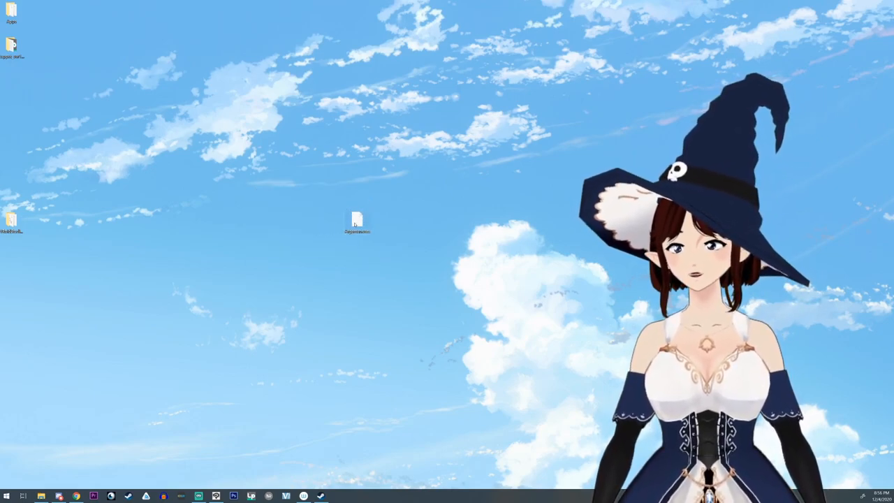
{"action": "mouse_move", "coordinate": [356, 222]}
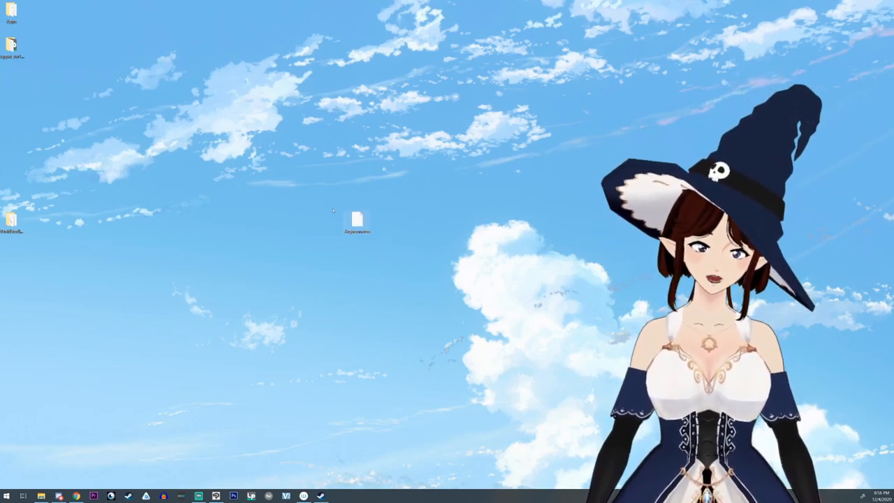
Select the lone file icon sitting near the middle of the desktop
{"action": "left_click", "coordinate": [356, 221]}
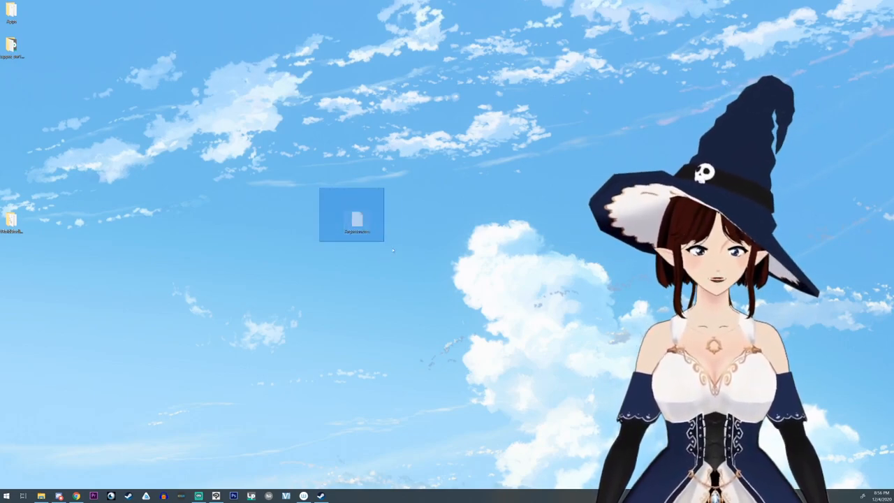